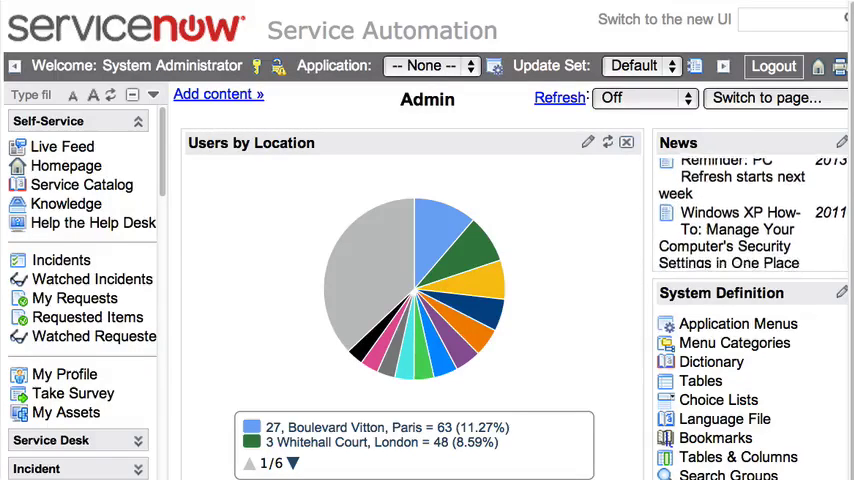
# - Scroll the incognito window showing the WSDL URL's Authentication Required prompt
pyautogui.scroll(-3)
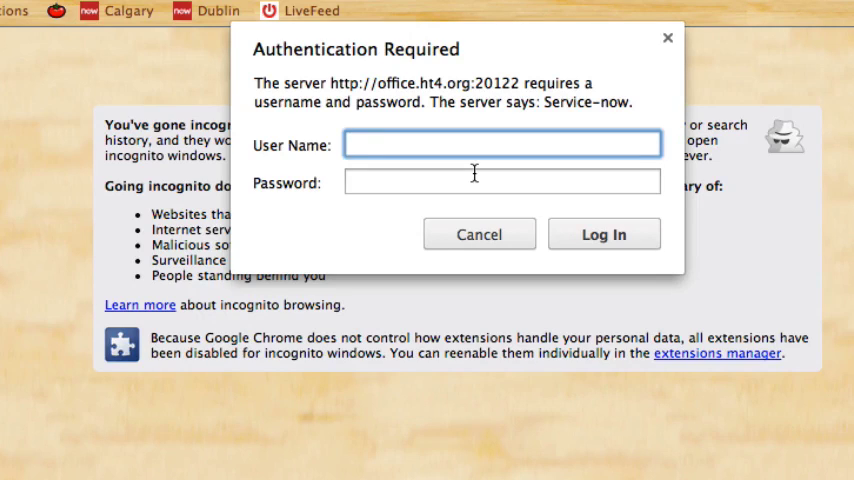
# - Cancel the Authentication Required dialog without signing in, returning to the ServiceNow homepage
pyautogui.click(502, 144)
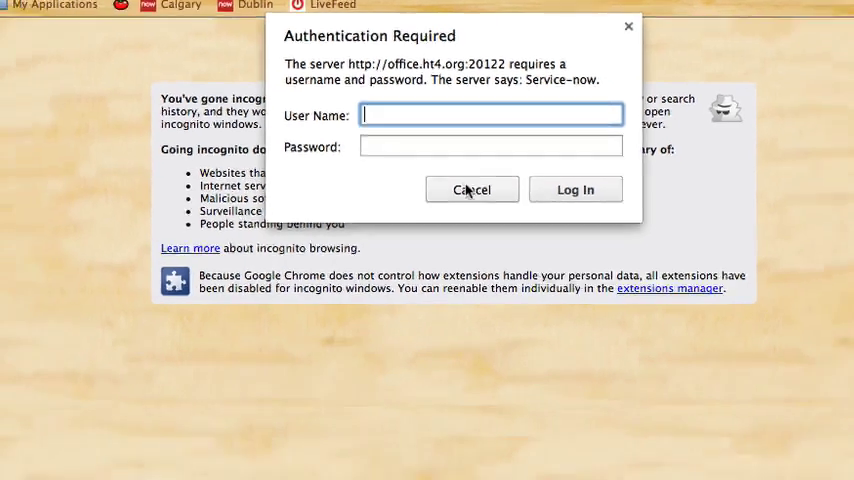
pyautogui.click(471, 189)
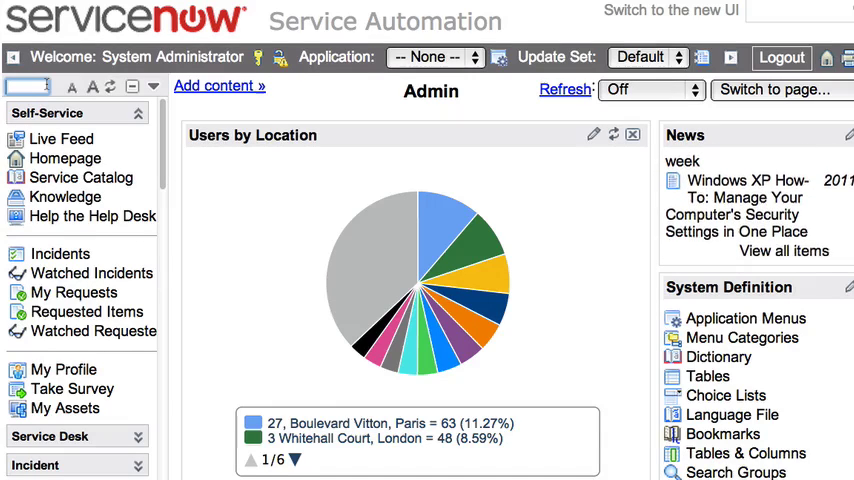
# - Filter the navigator for 'web' and bring up the System Web Services properties
pyautogui.write('web')
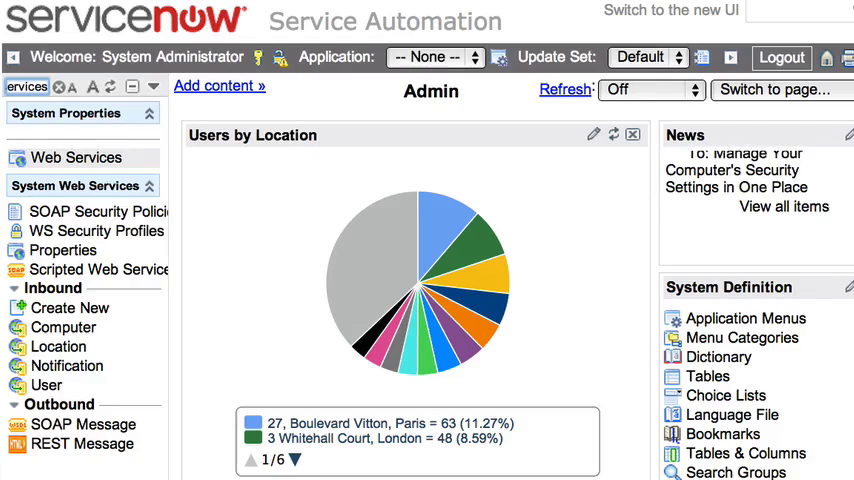
pyautogui.click(76, 158)
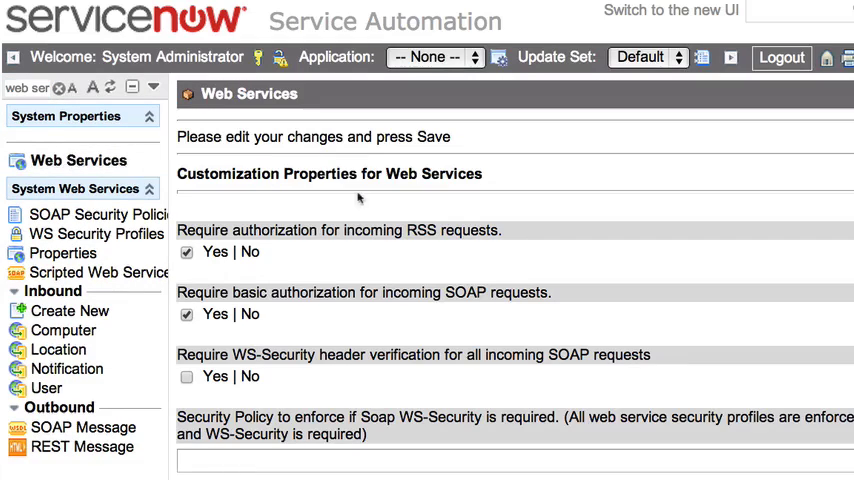
pyautogui.scroll(-3)
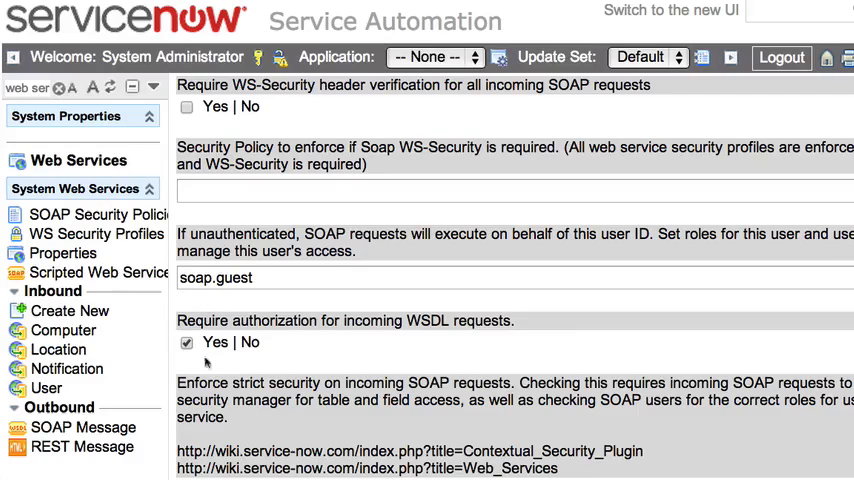
pyautogui.moveTo(227, 327)
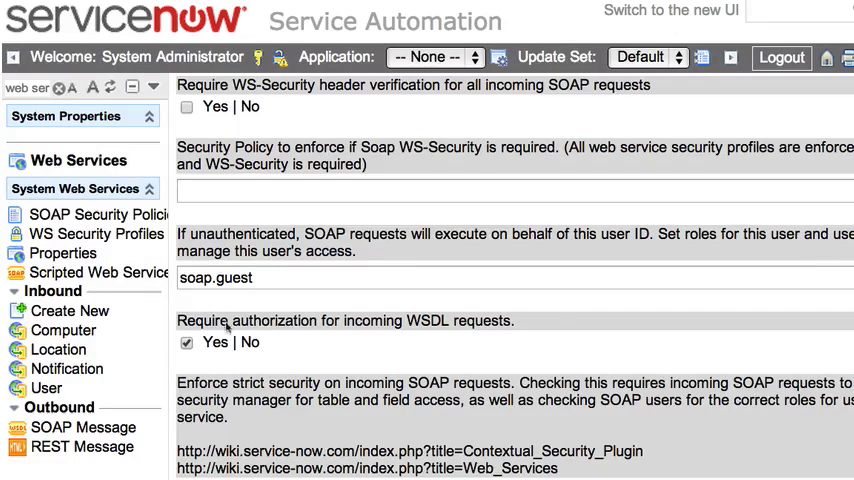
pyautogui.moveTo(442, 330)
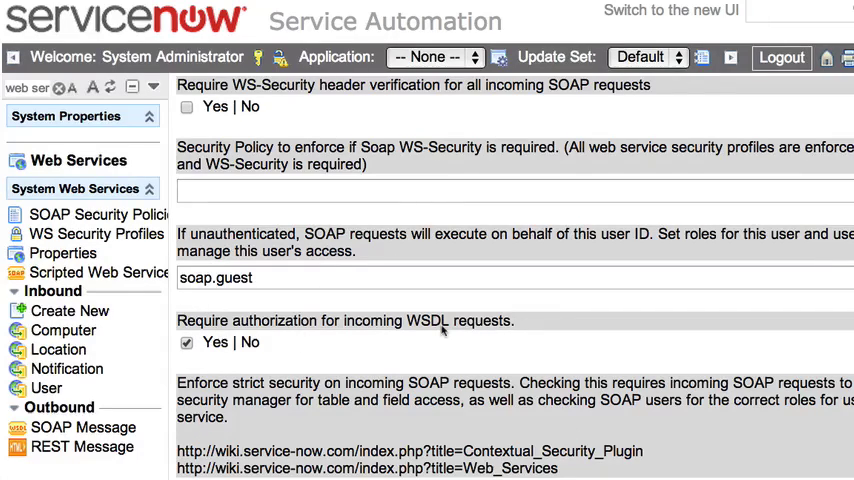
pyautogui.moveTo(440, 325)
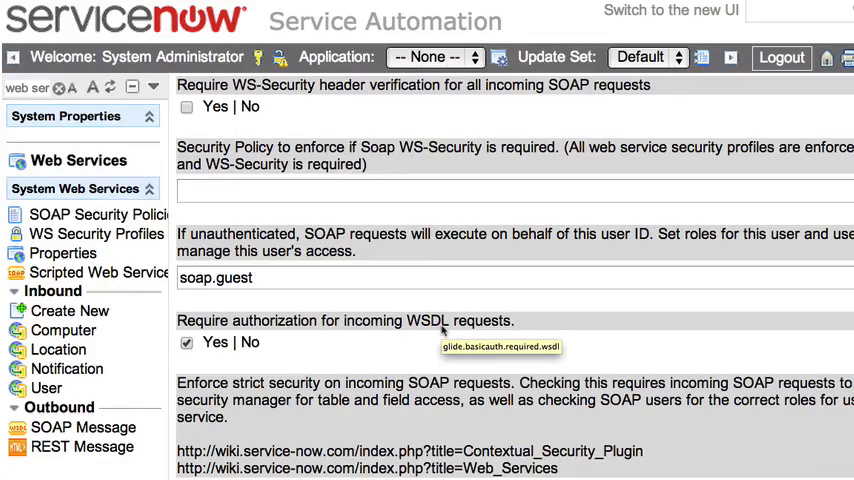
# - Uncheck 'Require authorization for incoming WSDL requests' and save the properties
pyautogui.click(186, 342)
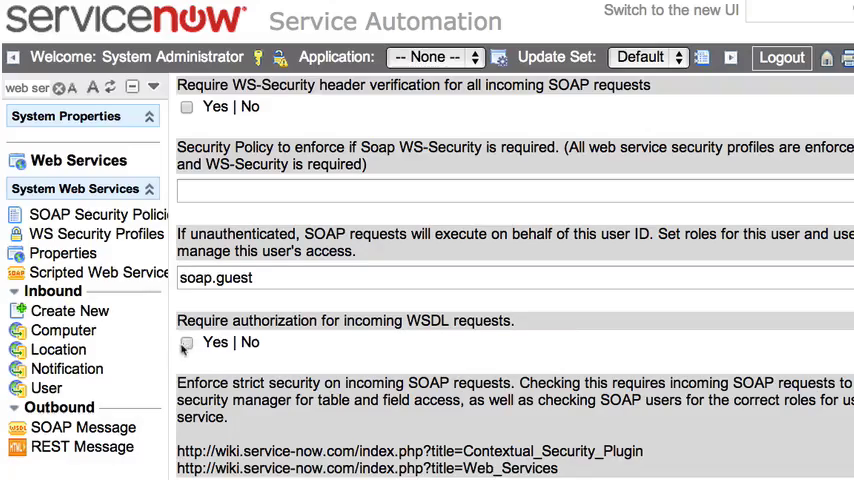
pyautogui.scroll(-3)
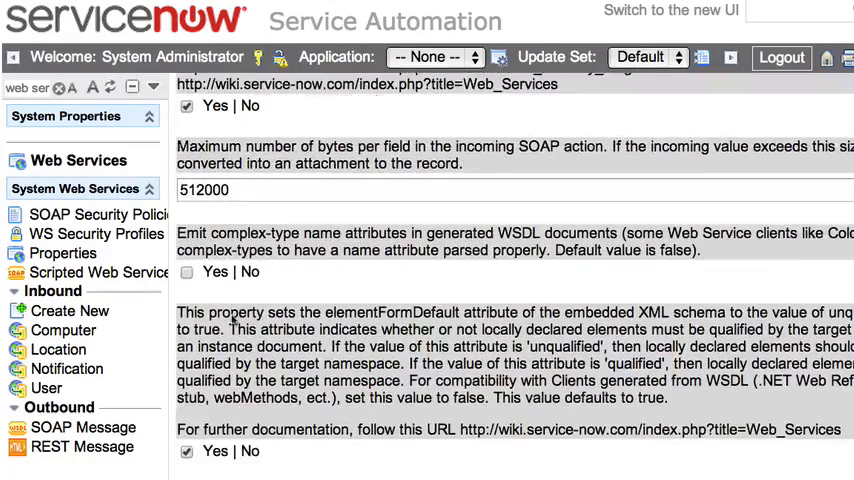
pyautogui.scroll(-3)
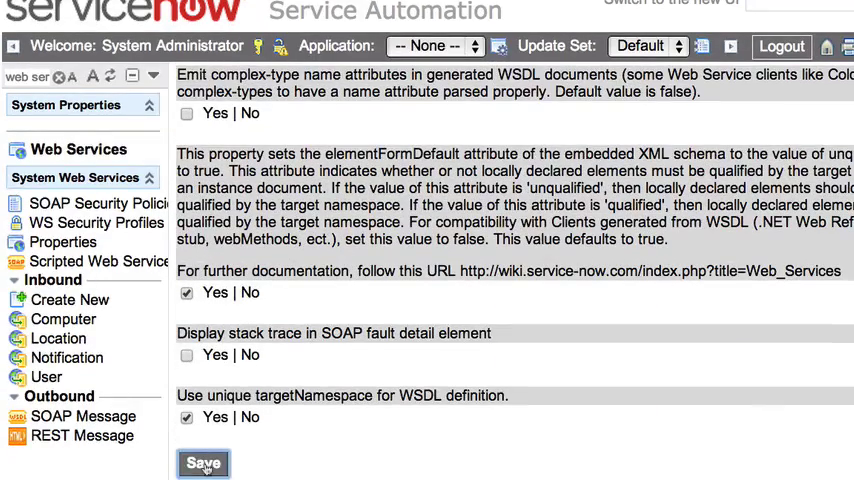
pyautogui.click(203, 463)
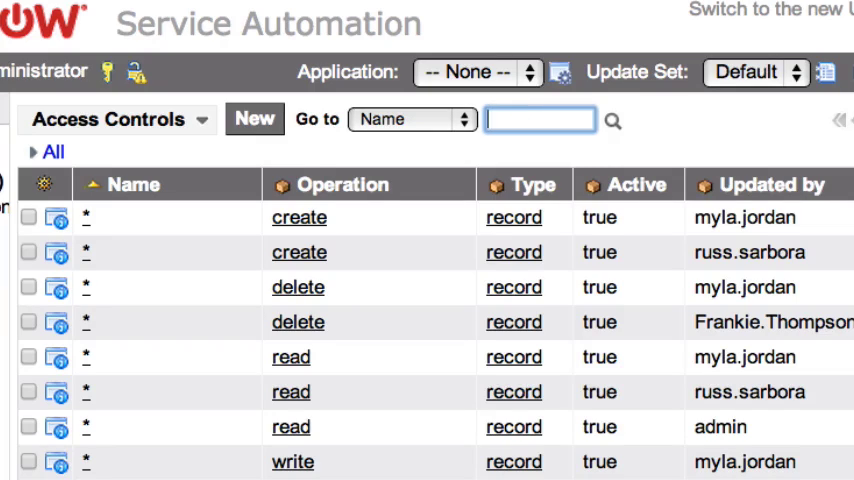
# - Search the Access Controls list by Name for rules matching WSDL
pyautogui.write('*WSDL')
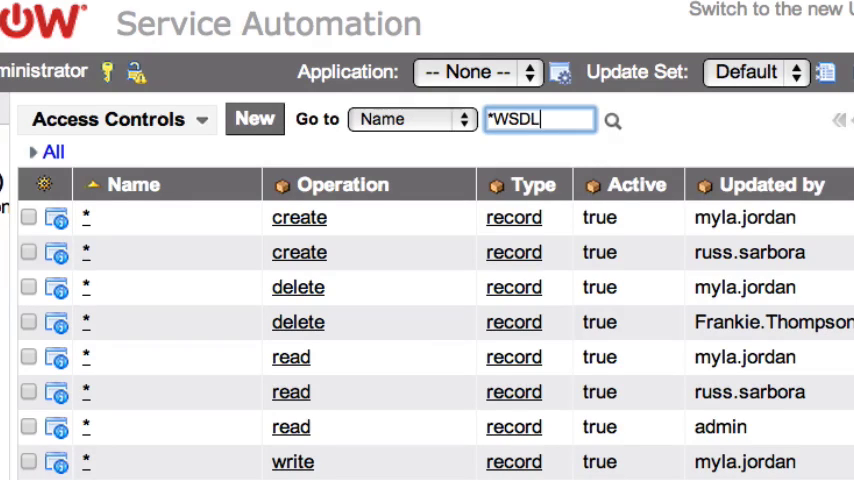
pyautogui.click(410, 119)
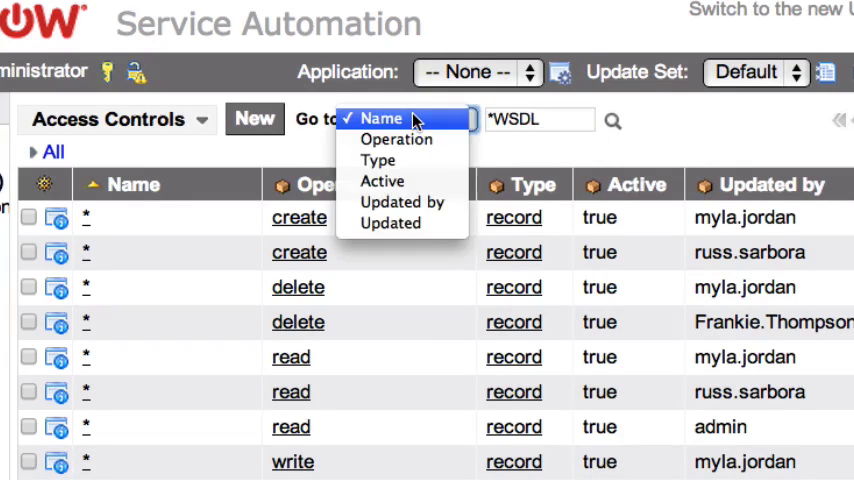
pyautogui.click(382, 118)
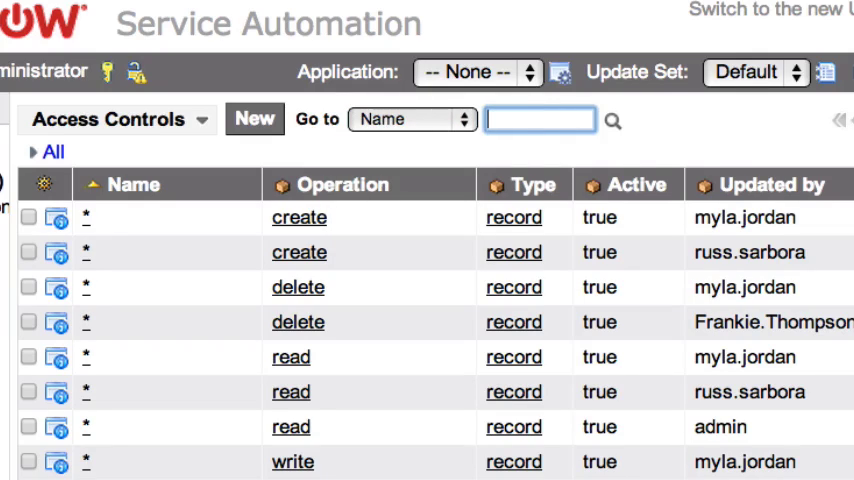
pyautogui.write('WSDL')
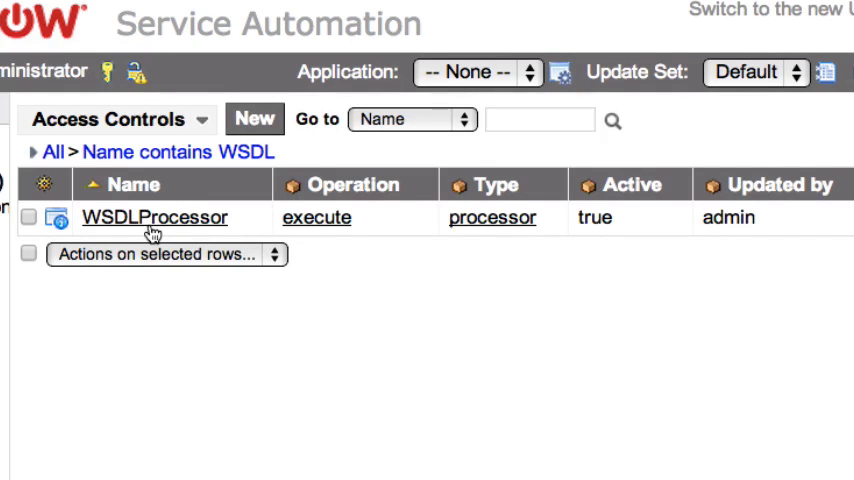
# - Review the WSDLProcessor rule's soap_query role requirement and deactivate the rule
pyautogui.click(154, 217)
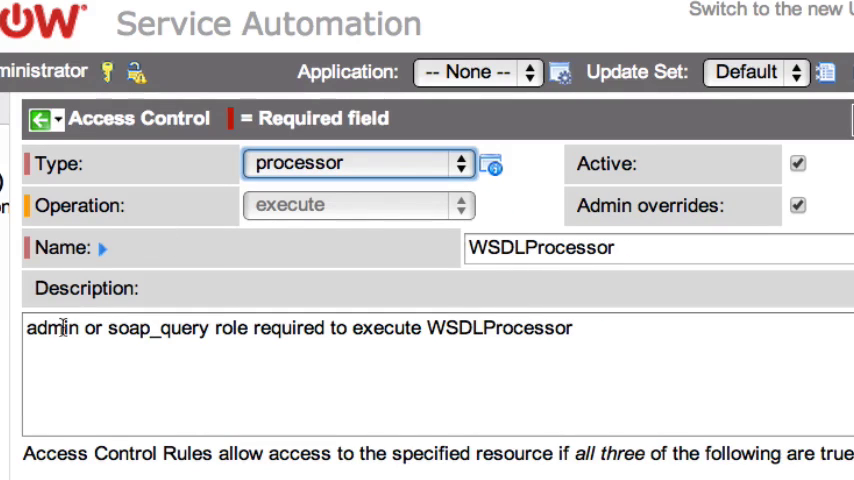
pyautogui.moveTo(108, 328); pyautogui.dragTo(246, 328)
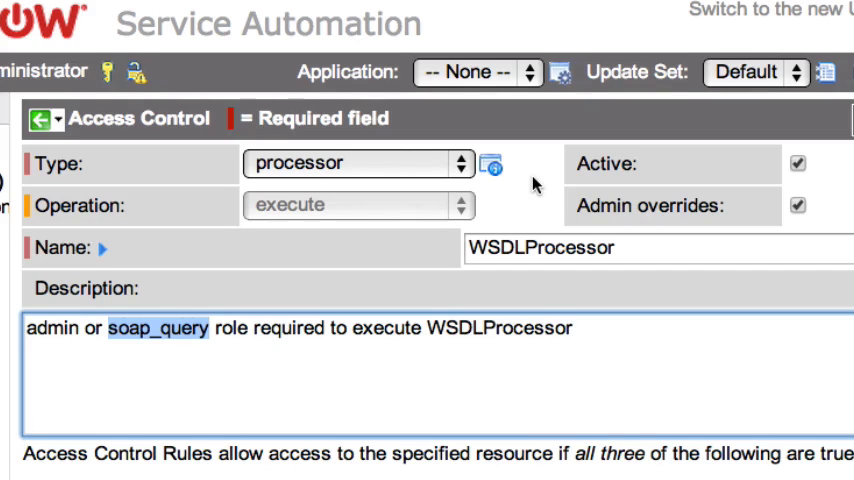
pyautogui.moveTo(705, 122)
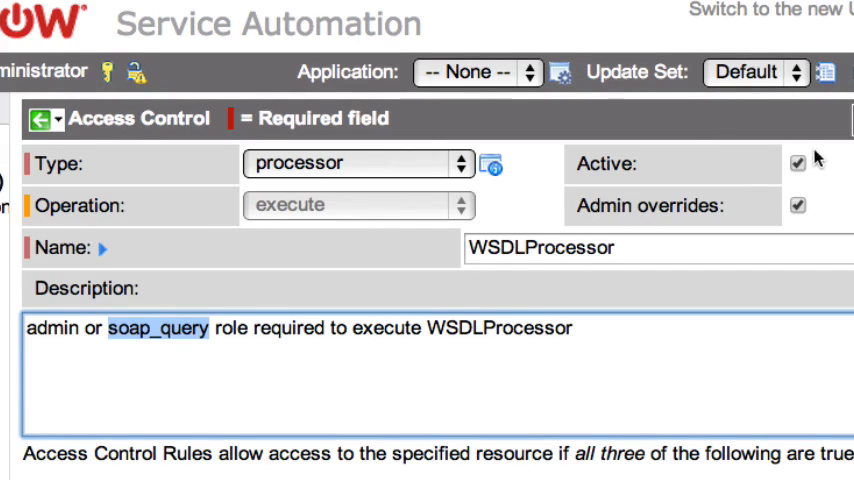
pyautogui.click(798, 163)
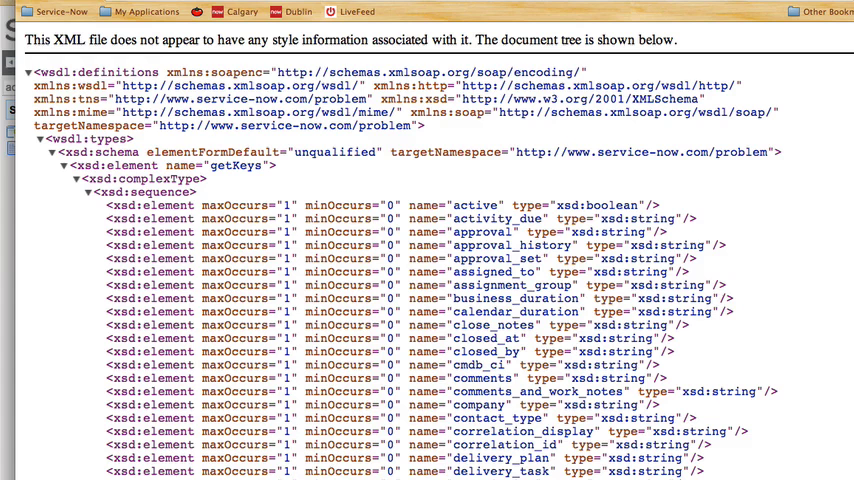
pyautogui.moveTo(276, 179)
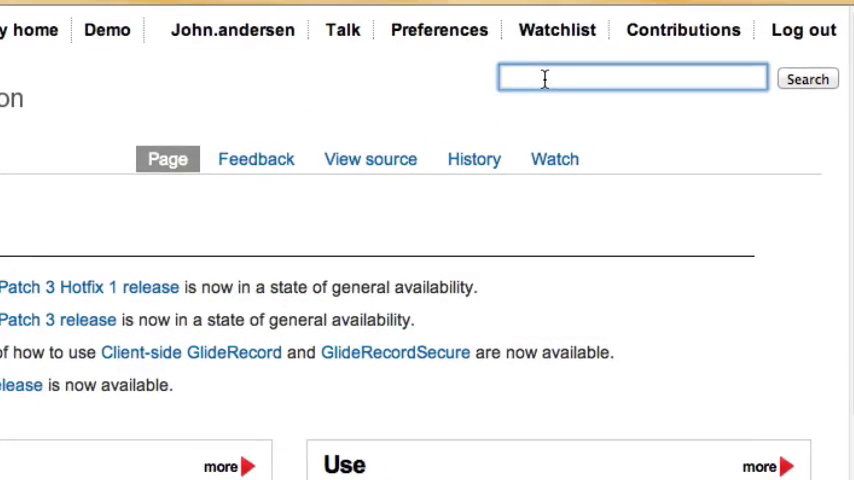
# - Search the wiki for 'web service security' and jump to section 5.1 Default Role Requirements
pyautogui.write('web service se')
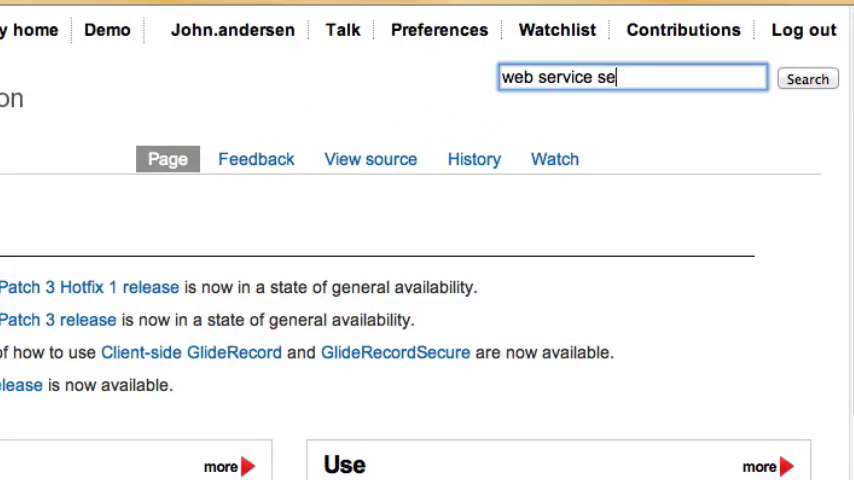
pyautogui.write('curity')
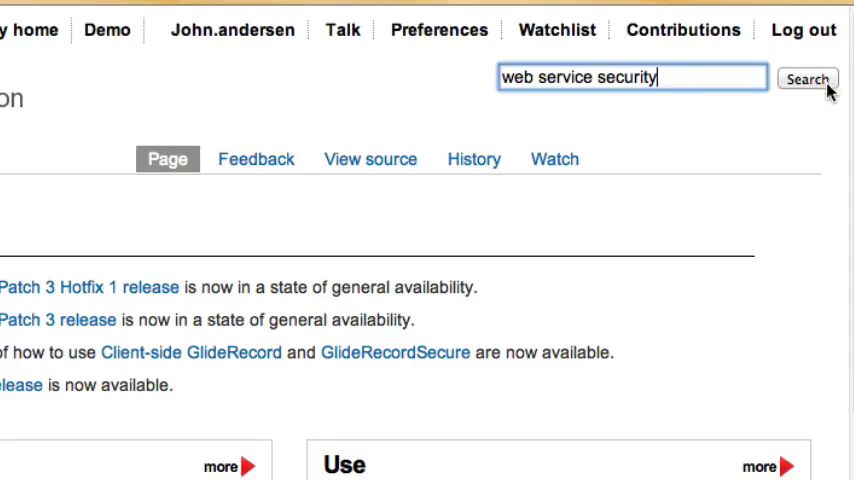
pyautogui.click(806, 79)
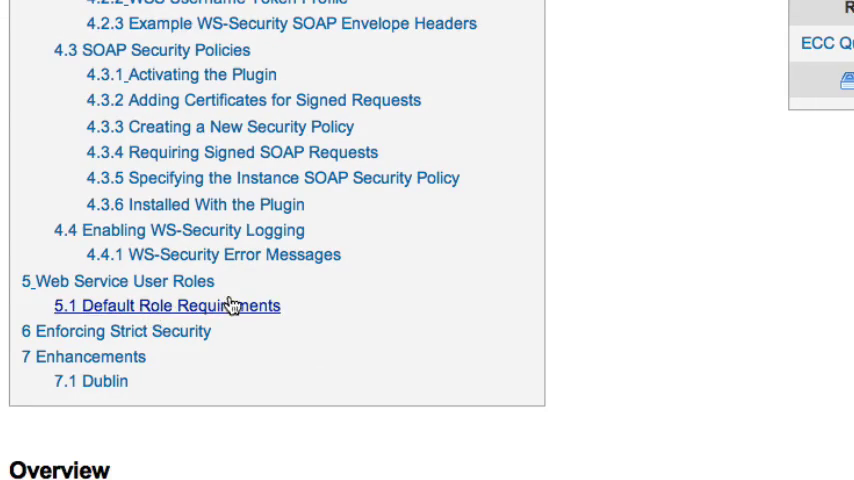
pyautogui.click(168, 306)
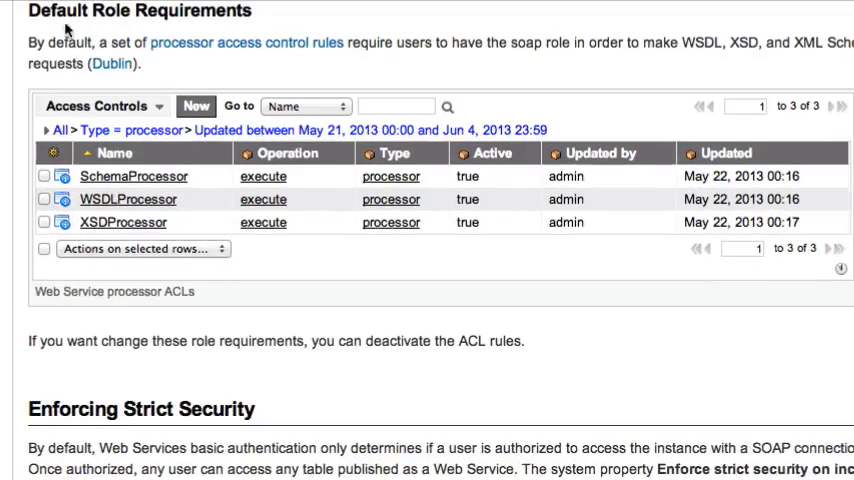